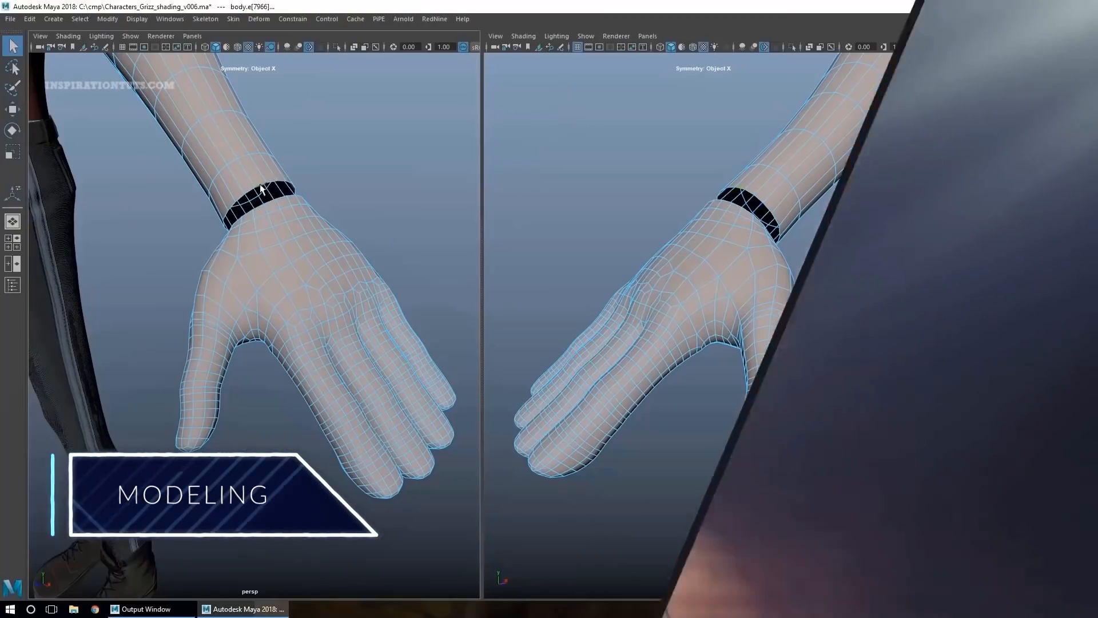
Bridge the wrist border edges with symmetry and adjust the bridge divisions
{"action": "left_click", "coordinate": [973, 338]}
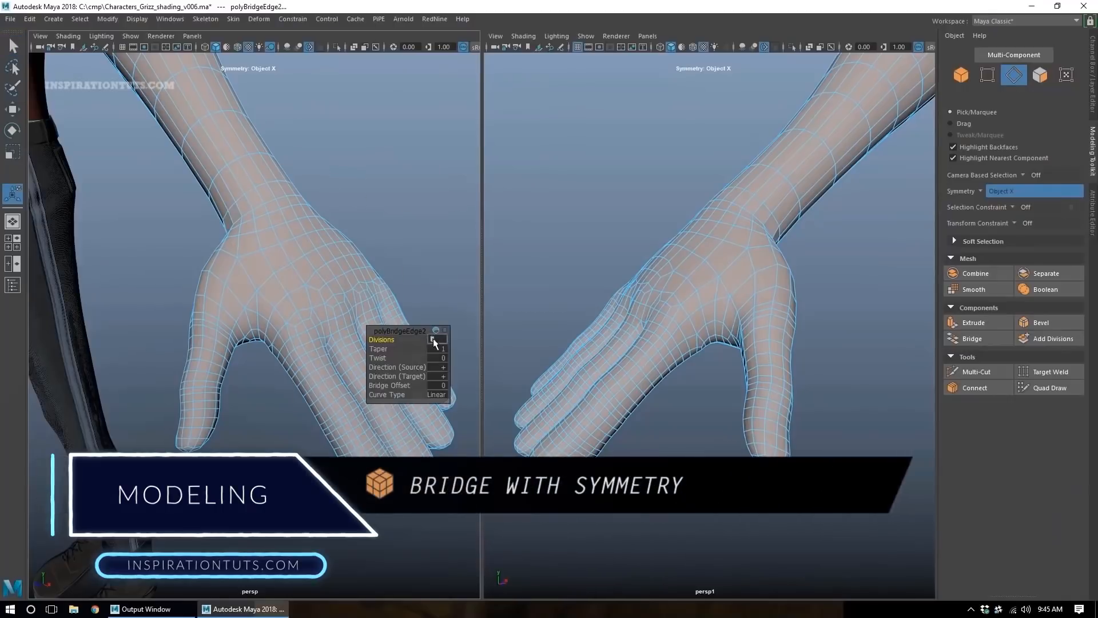
{"action": "left_click", "coordinate": [438, 339]}
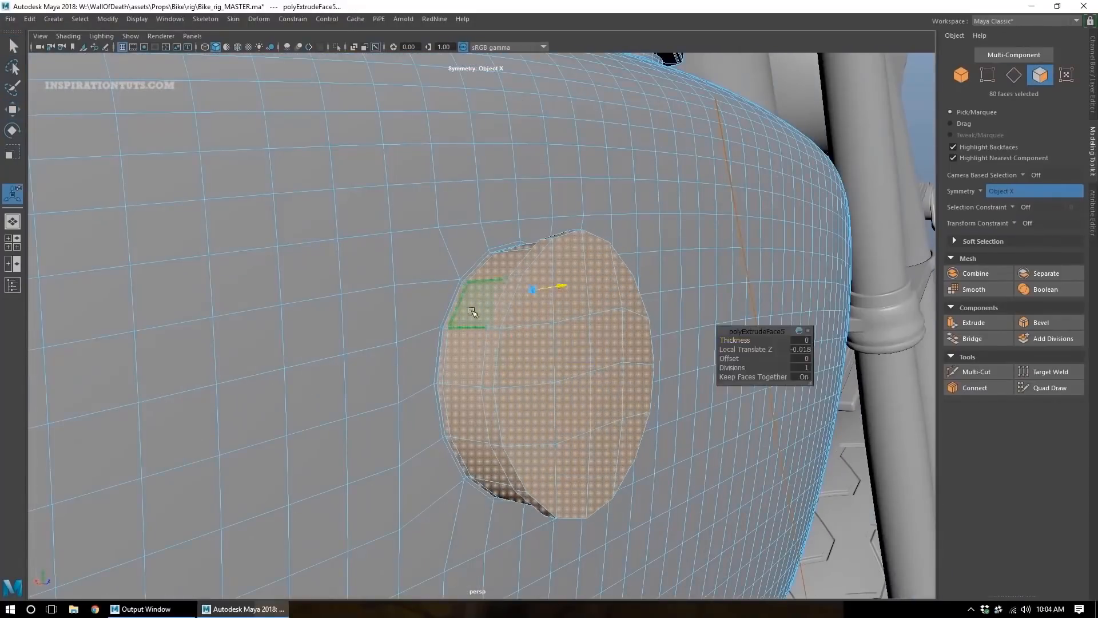
Extrude the bike's cap faces, pick a skull sculpting brush, then merge the Houdini building
{"action": "left_click", "coordinate": [976, 371]}
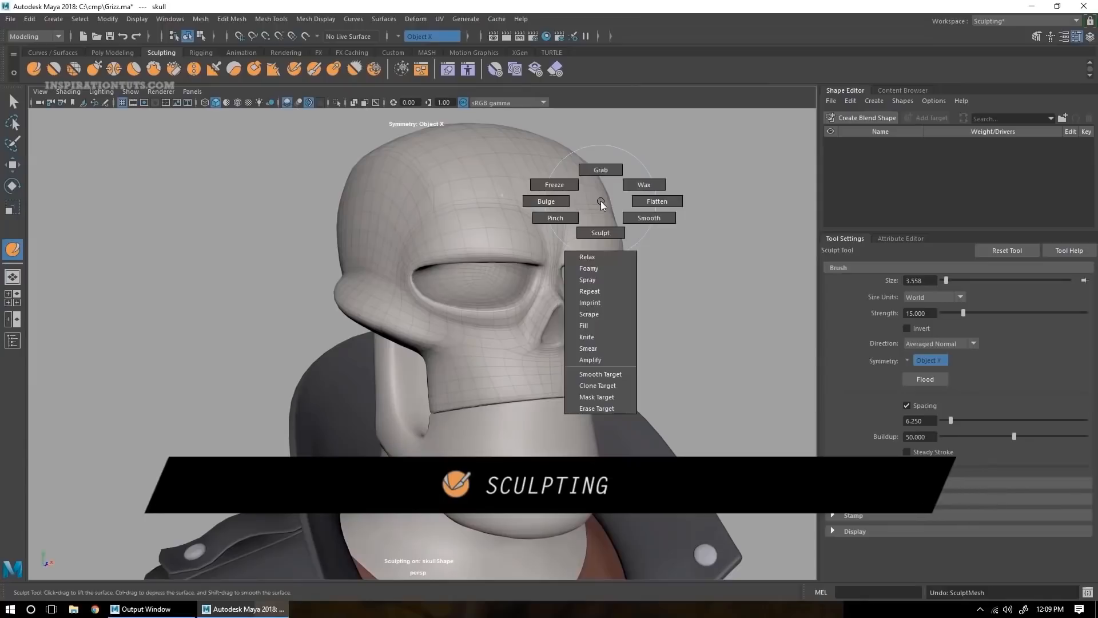
{"action": "left_click", "coordinate": [599, 169]}
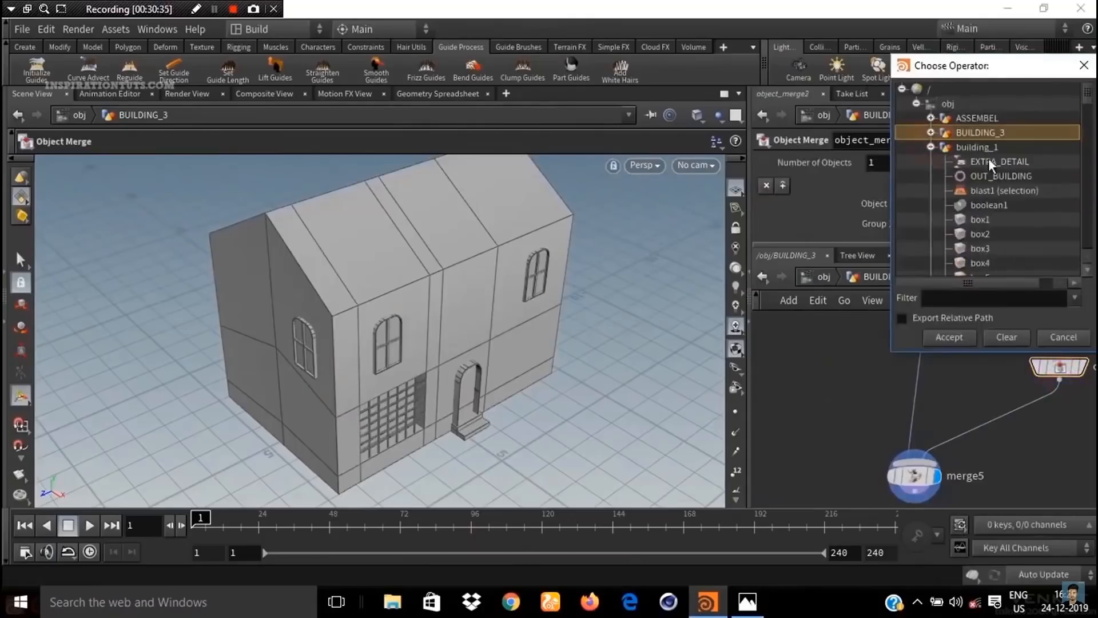
{"action": "left_click", "coordinate": [948, 337]}
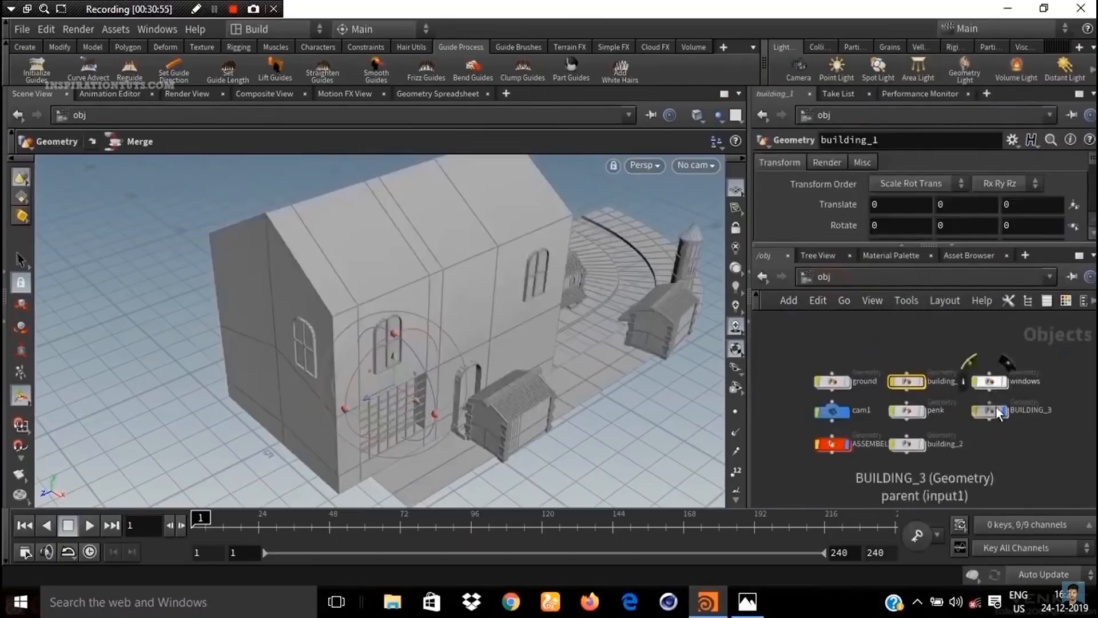